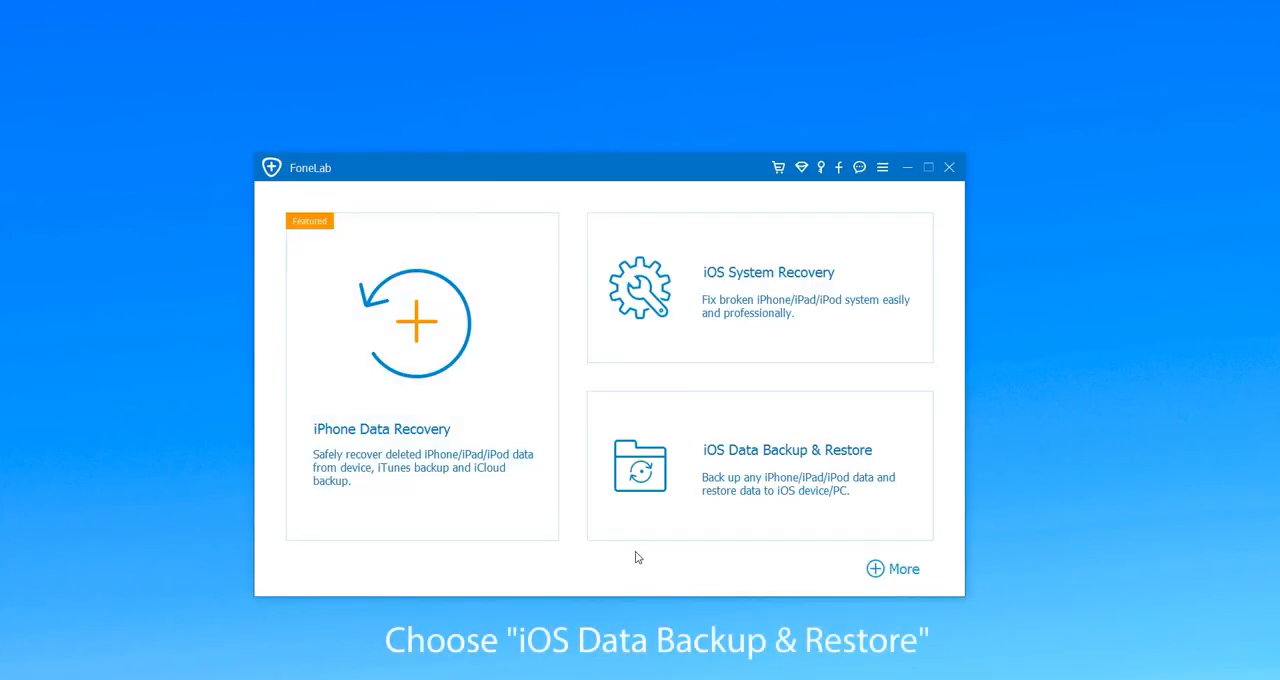
- Open the iOS Data Backup & Restore tool from the FoneLab home screen
click(759, 465)
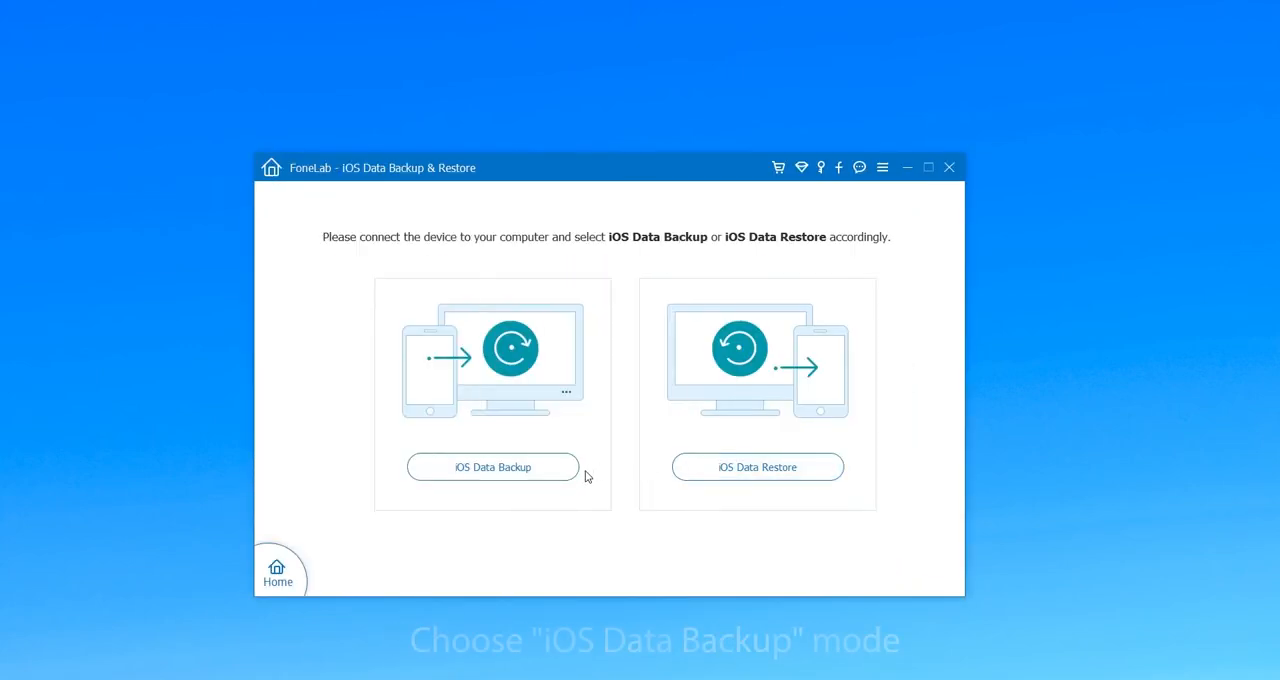
mouse_move(590, 511)
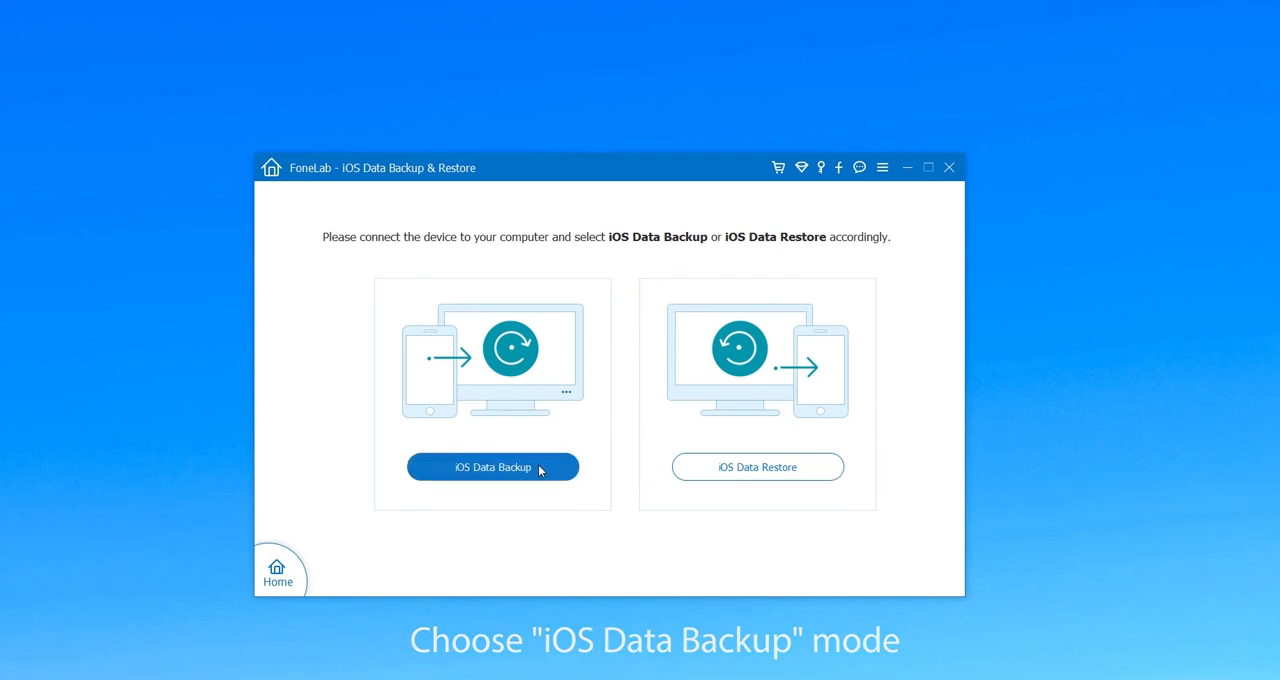
- Choose iOS Data Backup and start a Standard backup of the iPhone 5
click(492, 467)
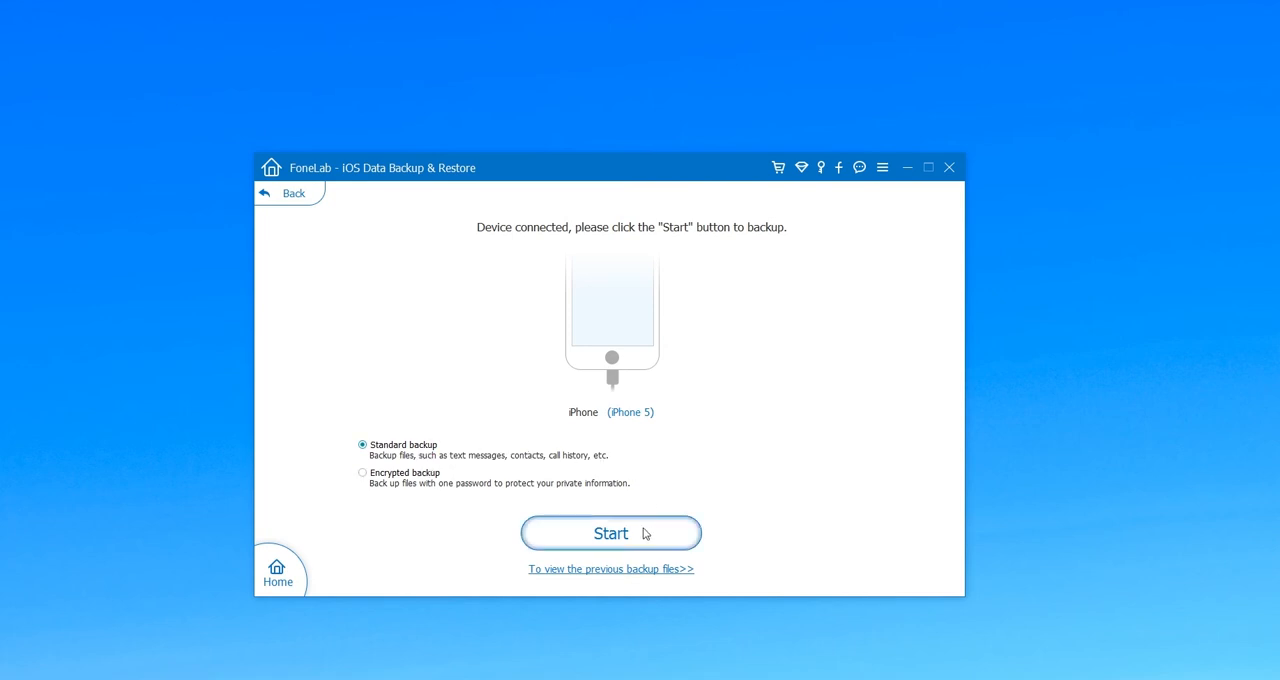
click(610, 533)
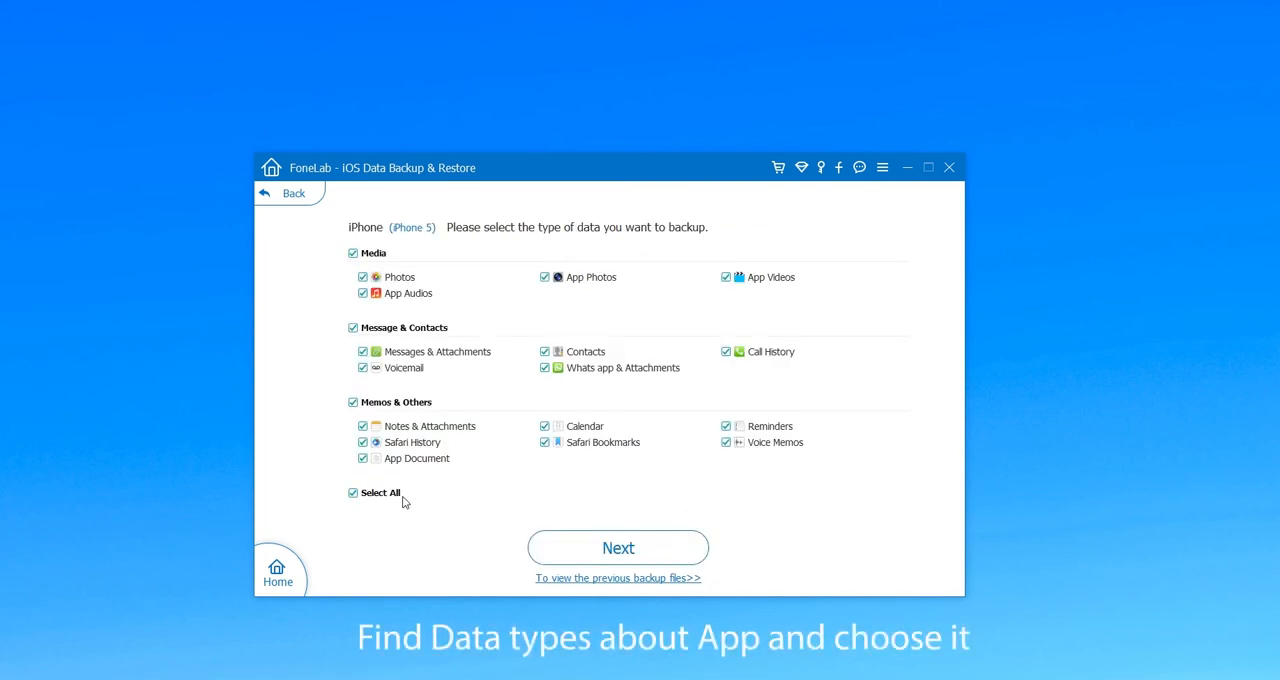
- Back up only App Photos, App Videos, App Audios, WhatsApp & Attachments and App Document
click(352, 492)
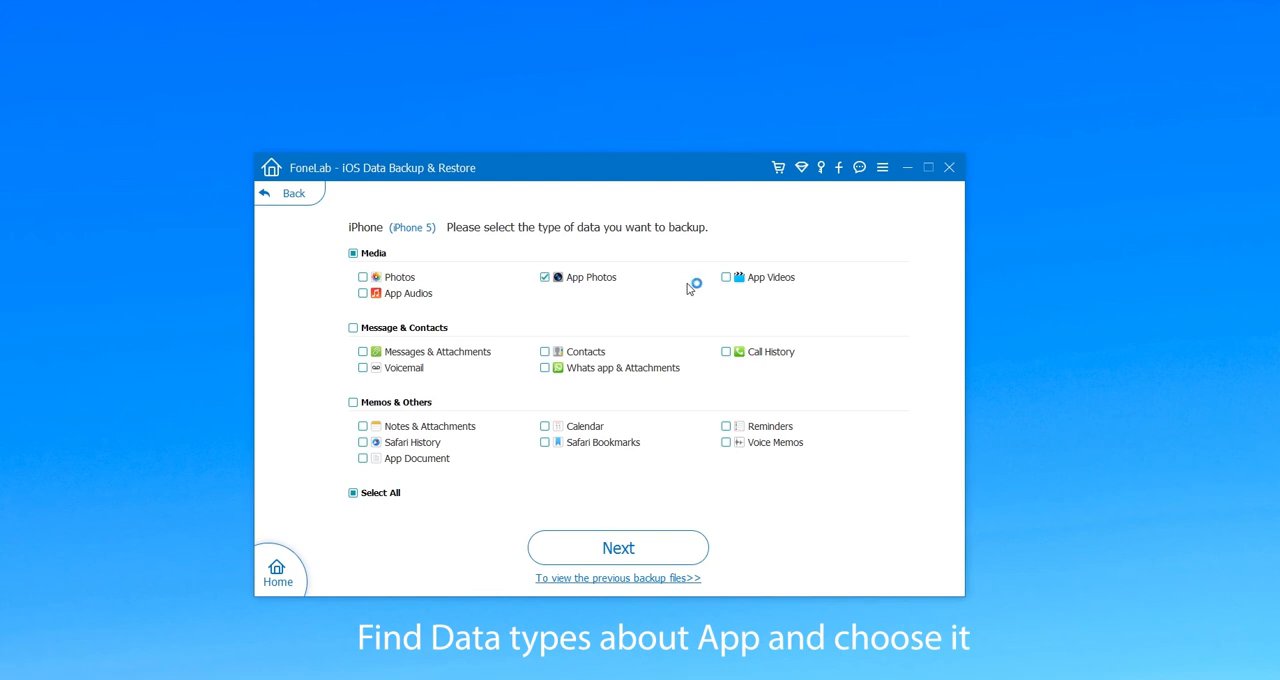
click(362, 293)
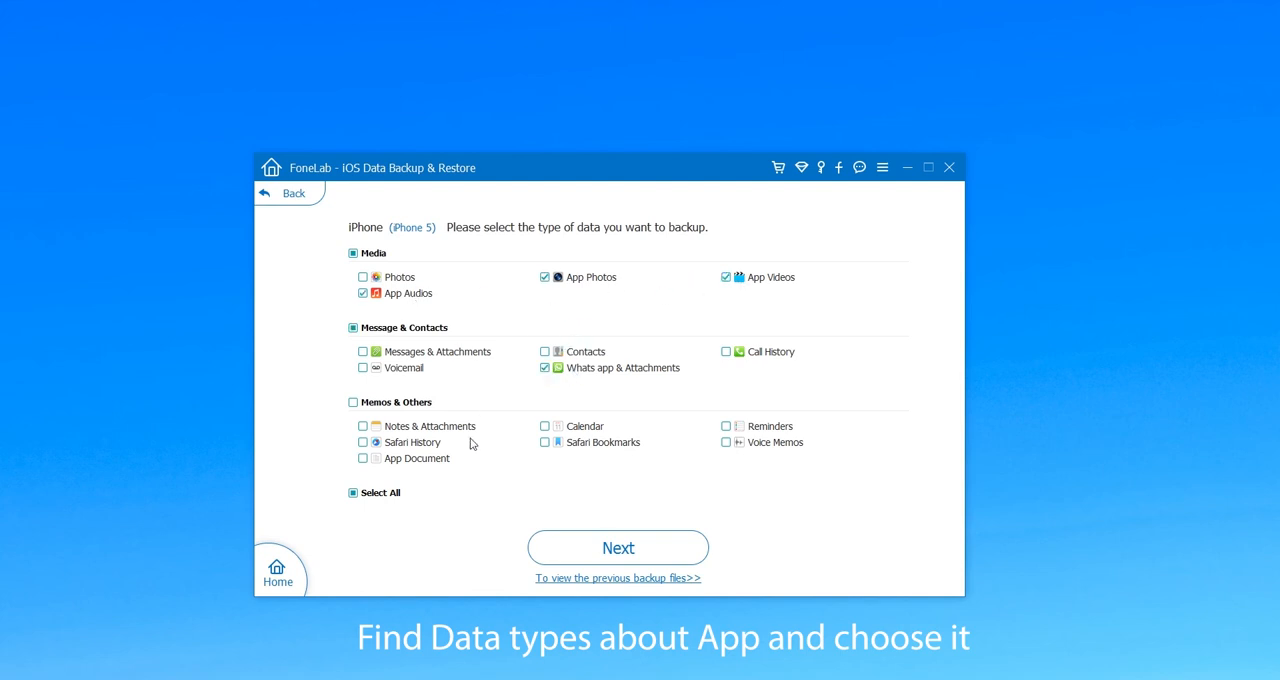
click(363, 458)
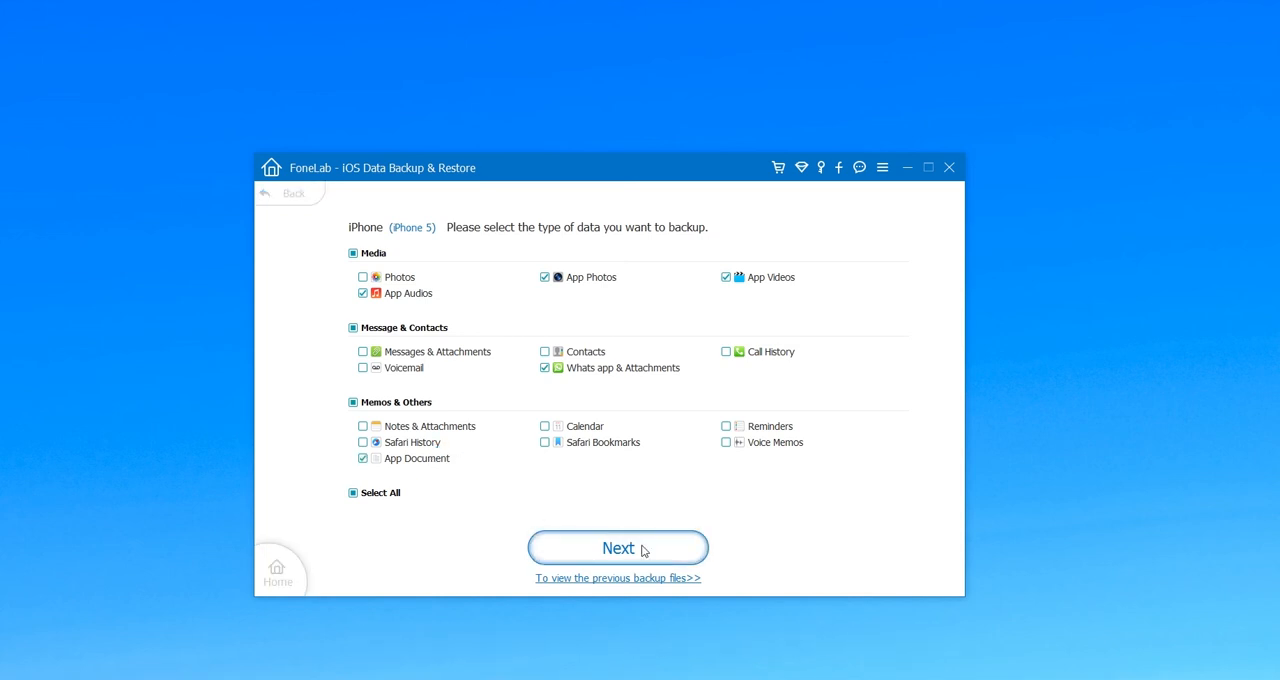
click(617, 547)
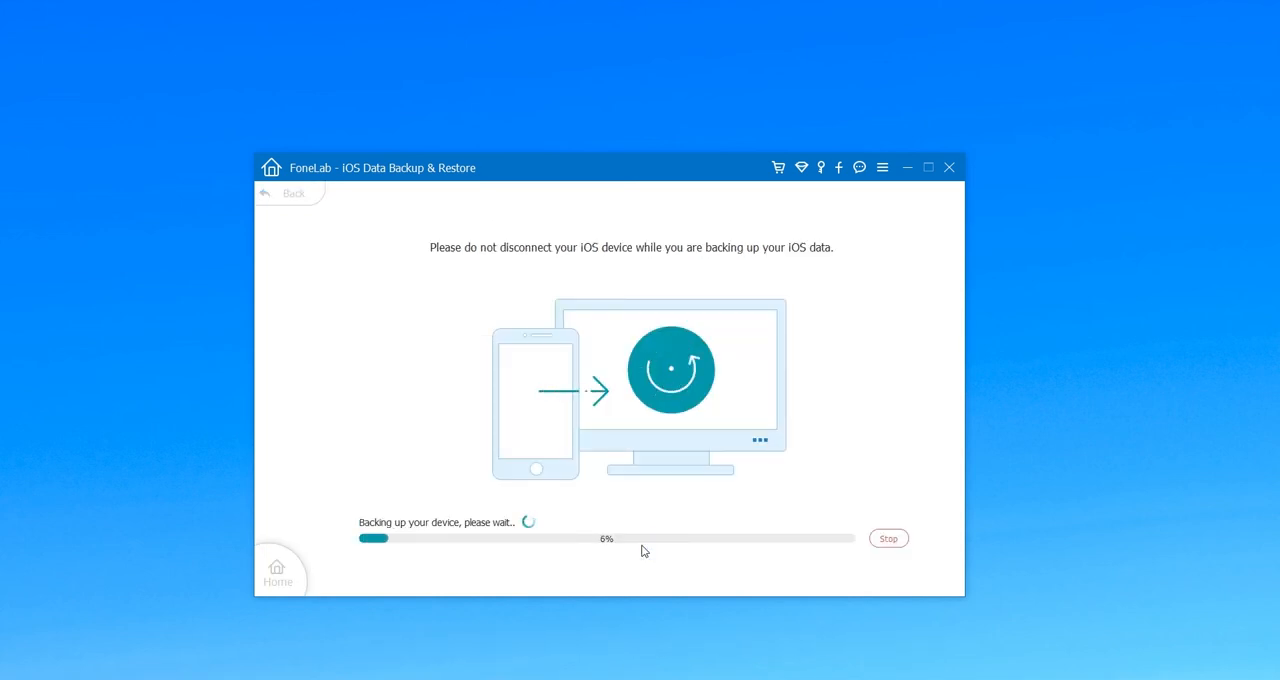